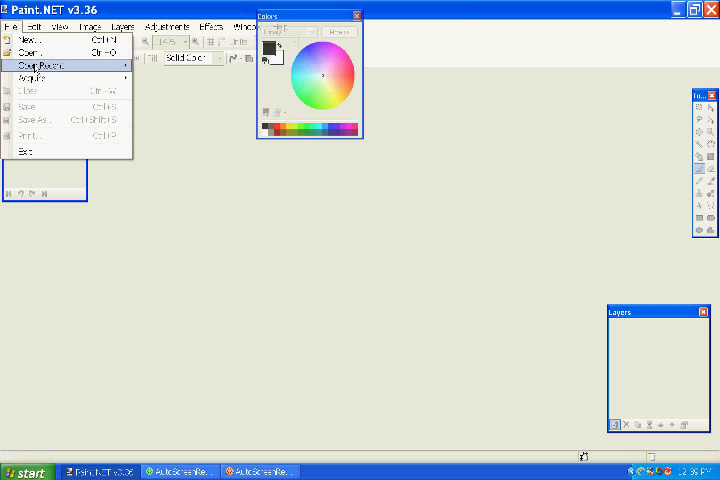
- Open fromabove.pdn from the recent files list
click(28, 52)
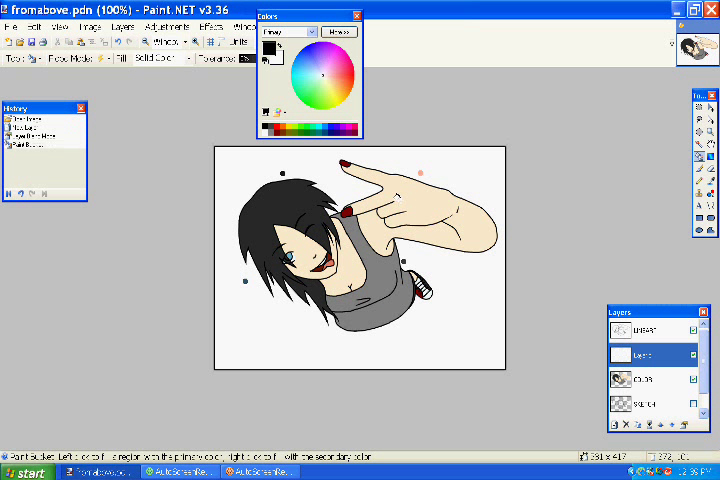
- Use the Magic Wand on the COLOR layer to select the girl's black hair
click(640, 380)
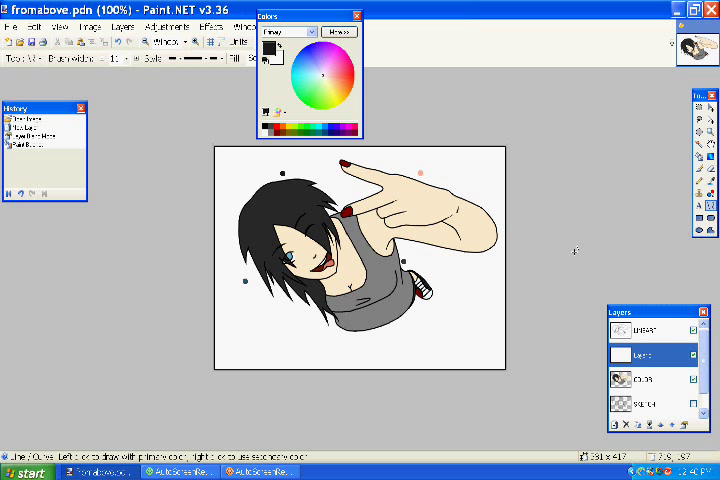
click(650, 379)
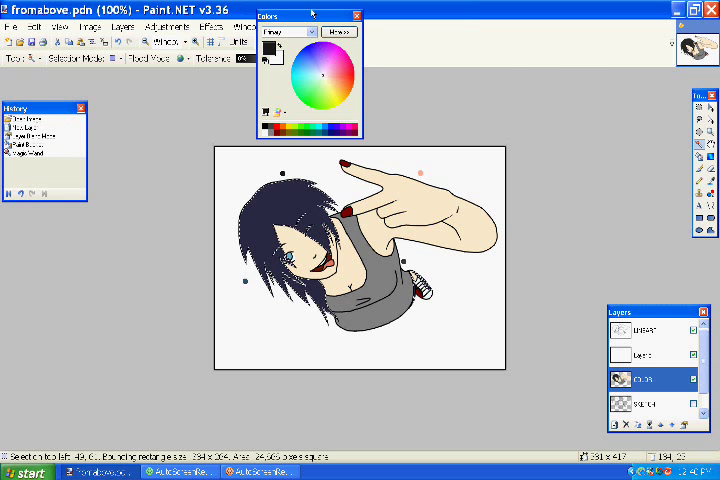
- Move the Colors window aside and choose the Line/Curve tool for a curved hair strand
drag(300, 14, 658, 14)
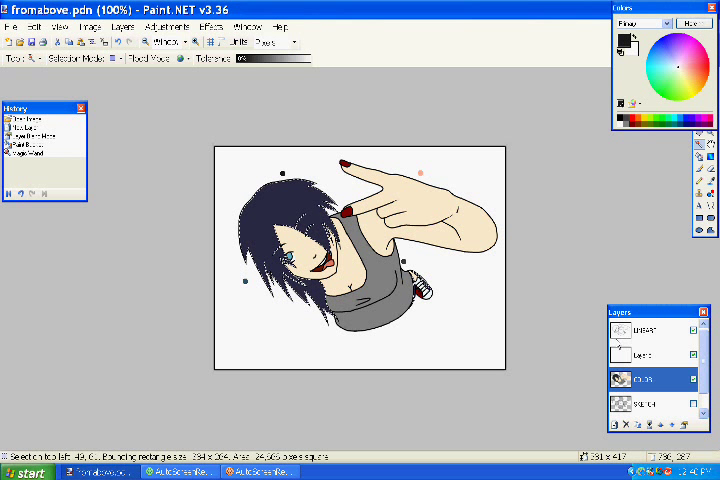
click(645, 355)
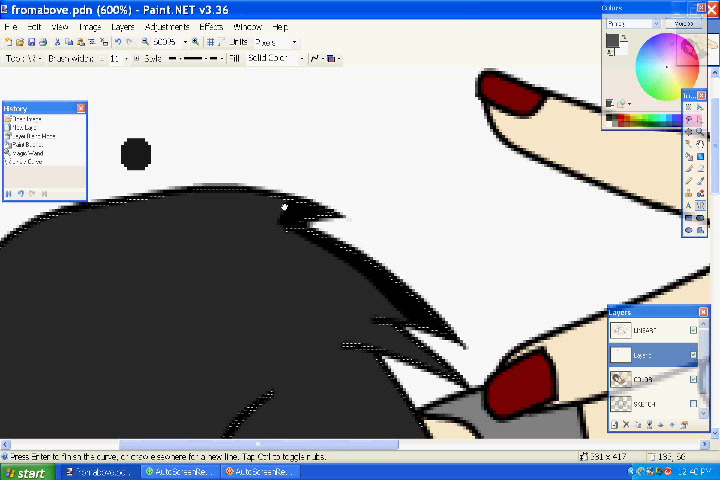
mouse_move(480, 345)
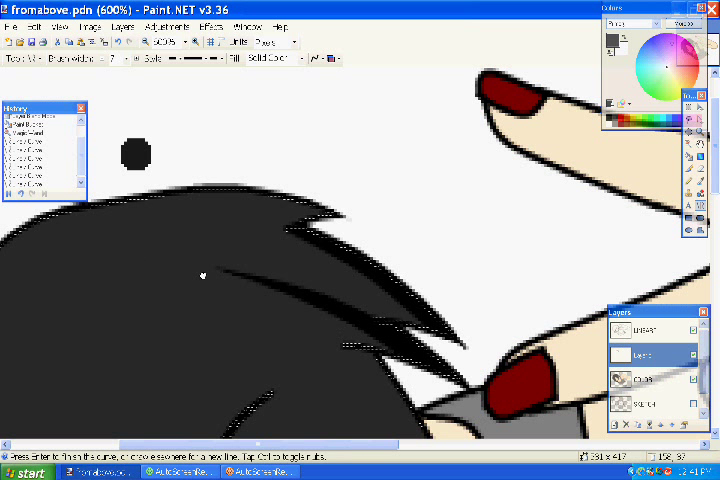
mouse_move(278, 302)
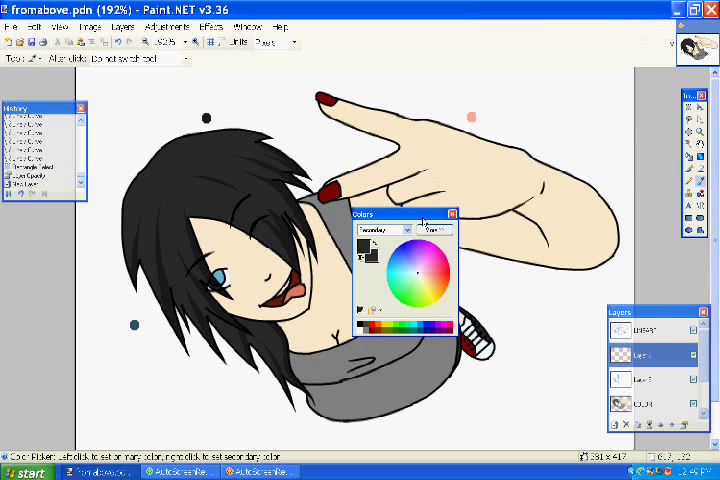
- Set a dark gray primary colour in the expanded Colors window and move it beside the drawing
click(437, 229)
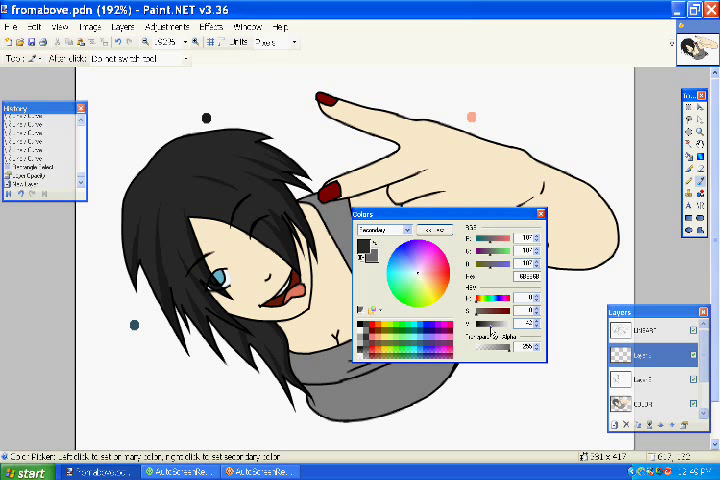
click(378, 230)
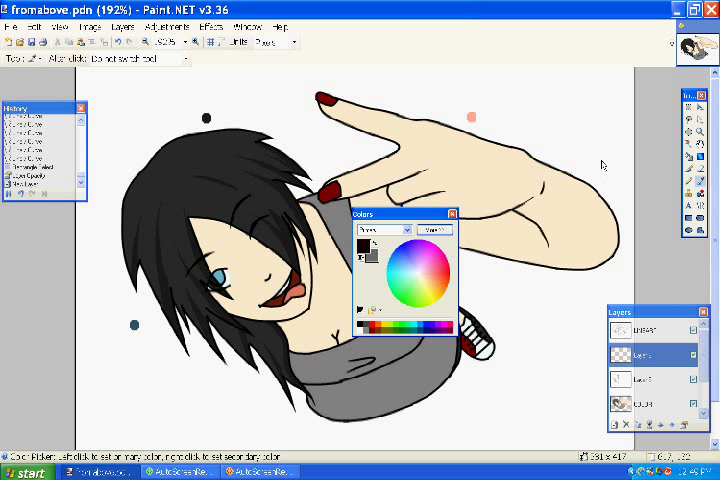
mouse_move(638, 196)
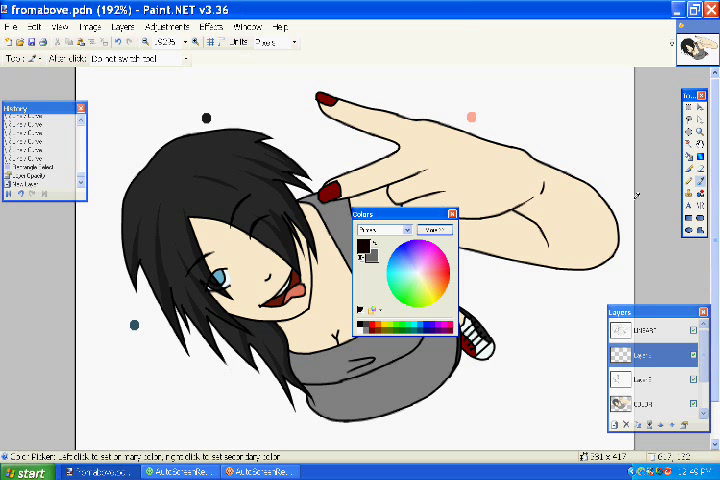
mouse_move(583, 216)
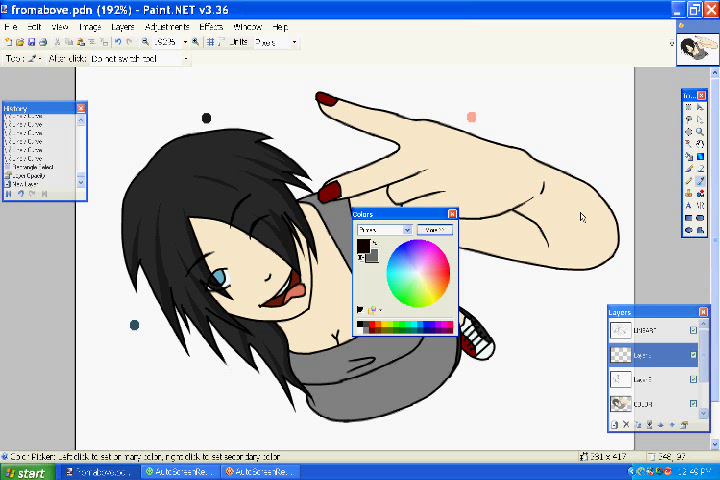
drag(400, 212, 500, 185)
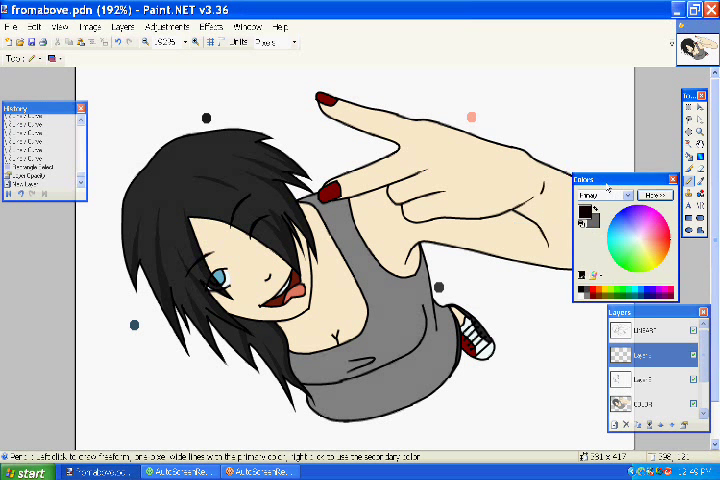
- Draw a thin dark pencil strand down the outer left edge of the hair
drag(620, 177, 598, 117)
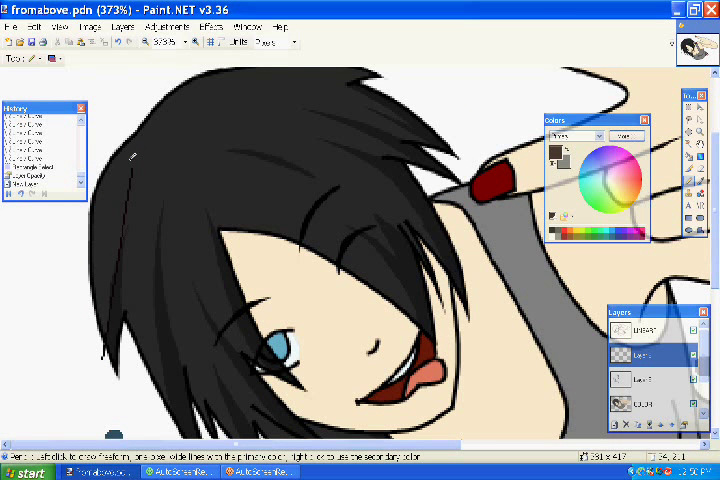
mouse_move(167, 250)
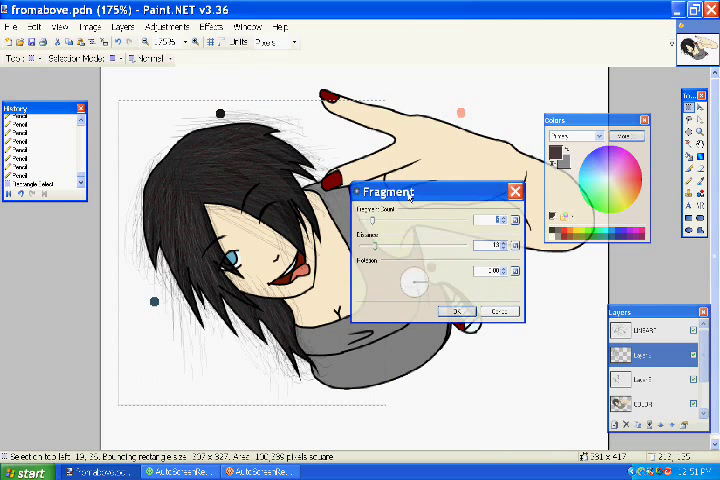
- Apply a Fragment blur with 9 fragments and distance 15 to the strands
drag(400, 191, 465, 188)
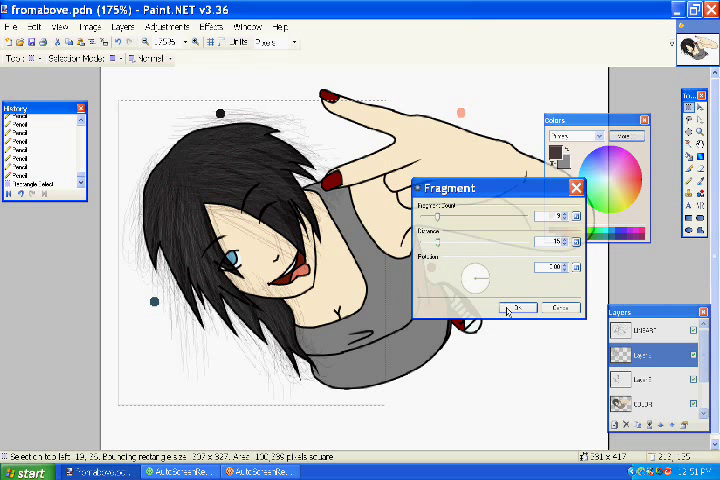
click(517, 307)
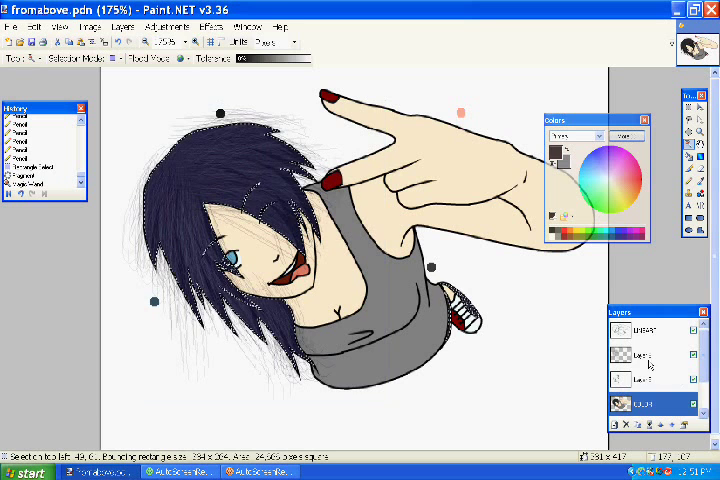
- On the strands layer, delete the inverted selection to erase strands outside the hair
click(636, 356)
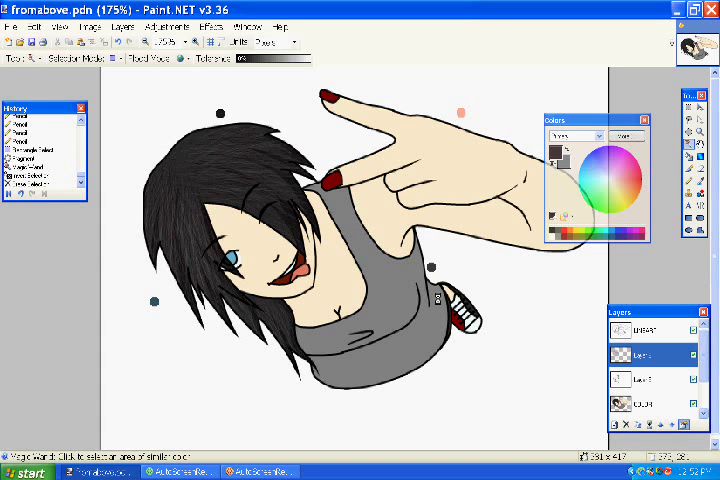
- Rename layers to Hair Strain with lower opacity and Hair Shade with a new blend mode
double_click(645, 354)
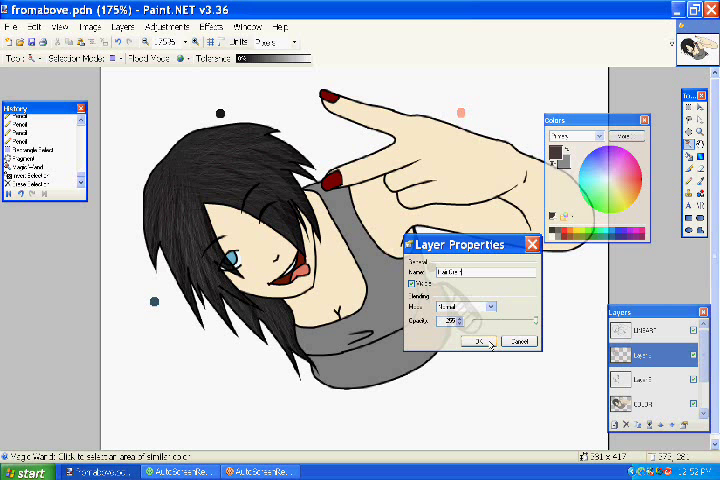
click(478, 341)
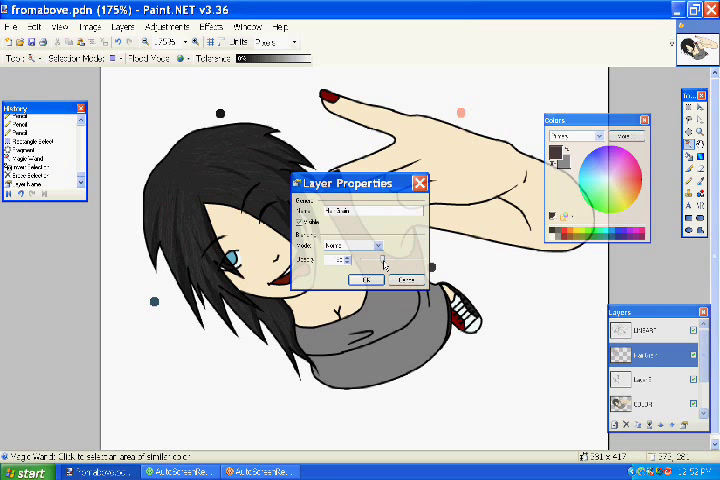
click(368, 278)
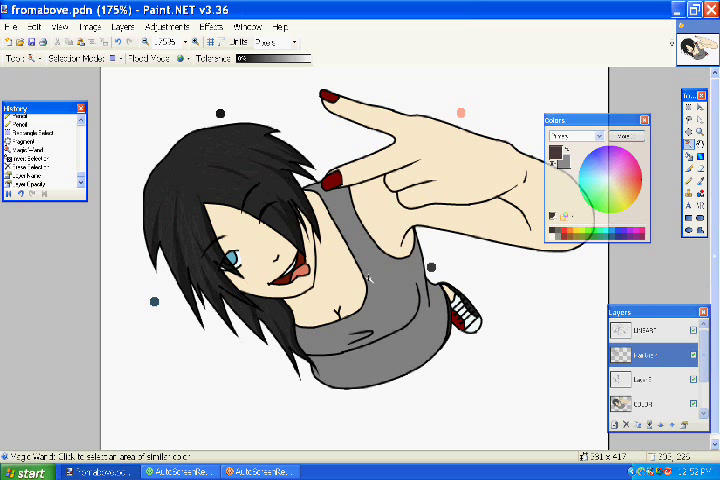
click(645, 378)
text(Hu Shade)
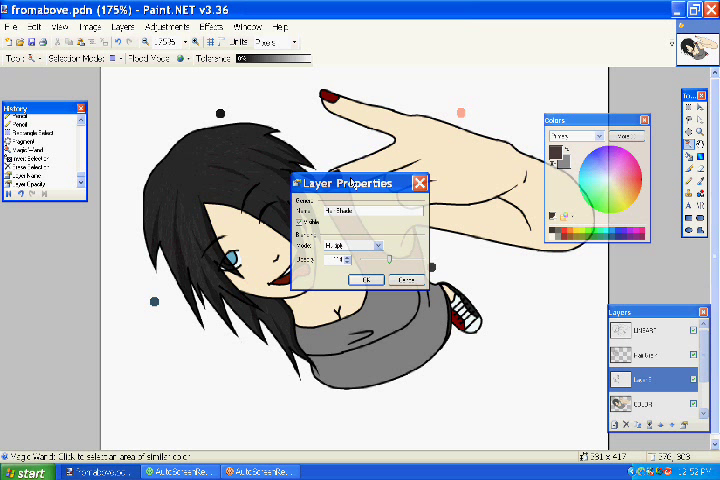
click(368, 279)
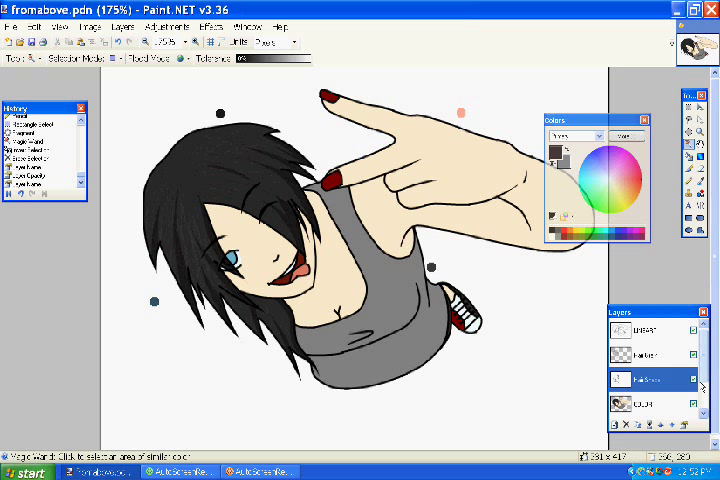